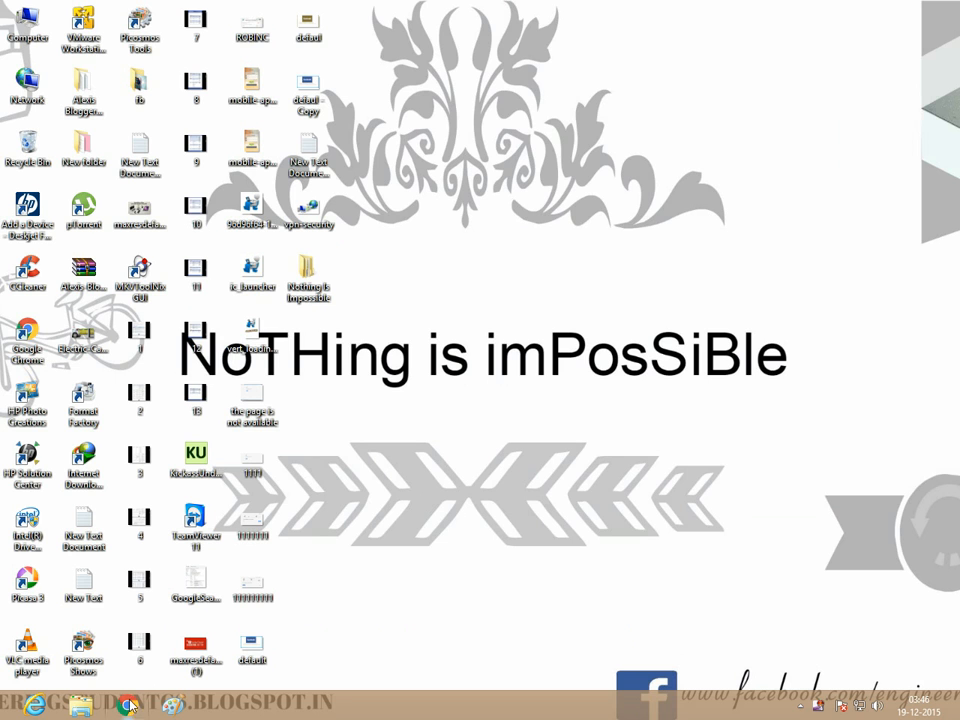
Step: Launch Google Chrome from the taskbar
left_click(125, 705)
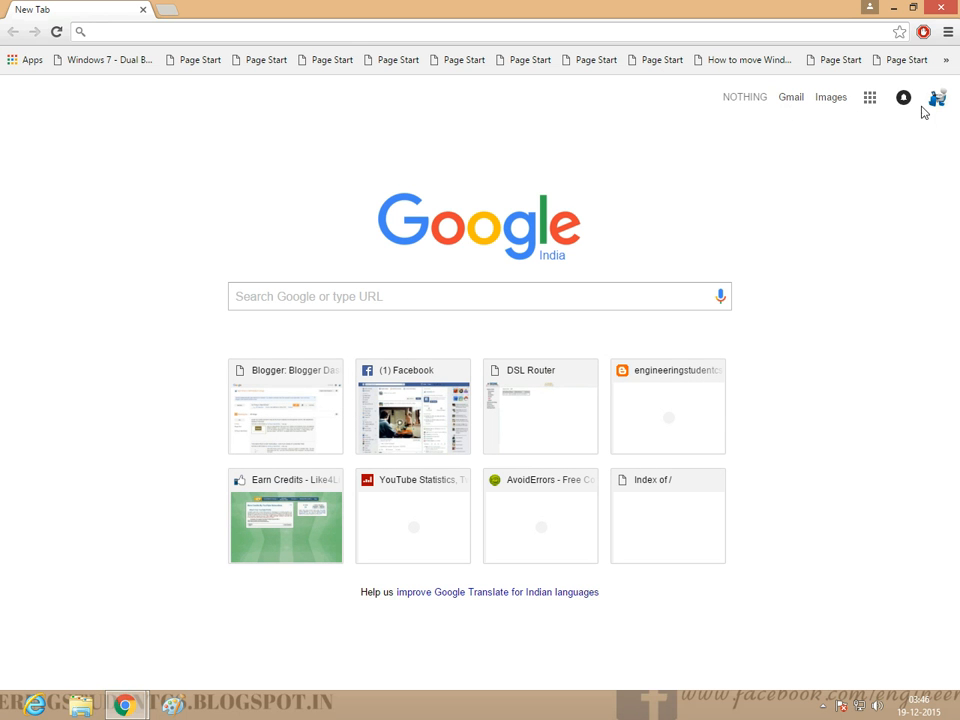
Step: Go to YouTube and select My Channel in the left guide
left_click(937, 98)
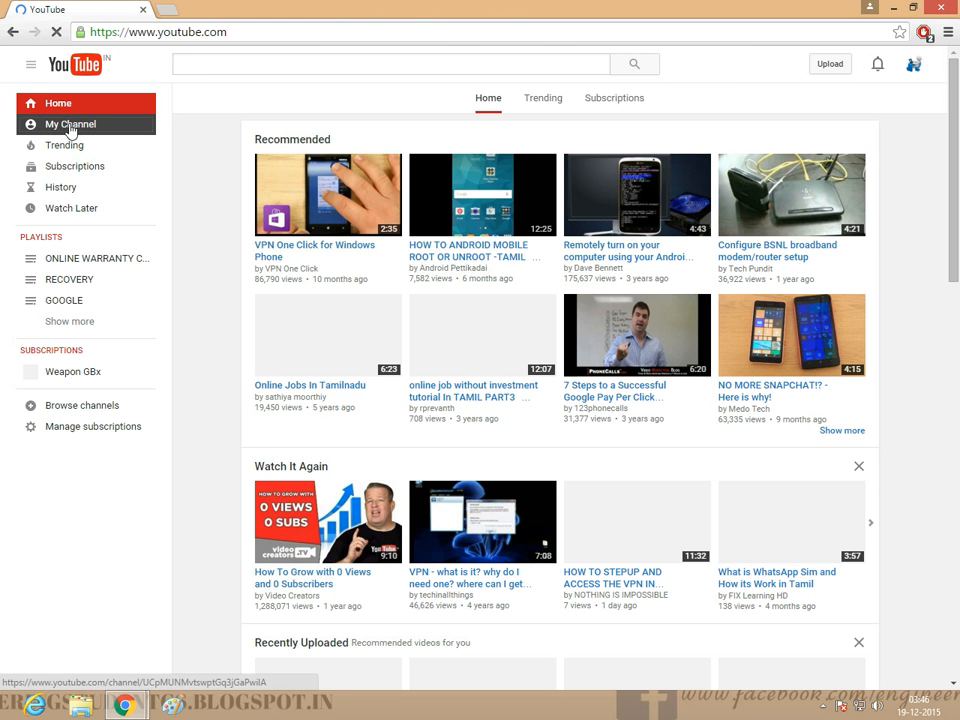
left_click(70, 124)
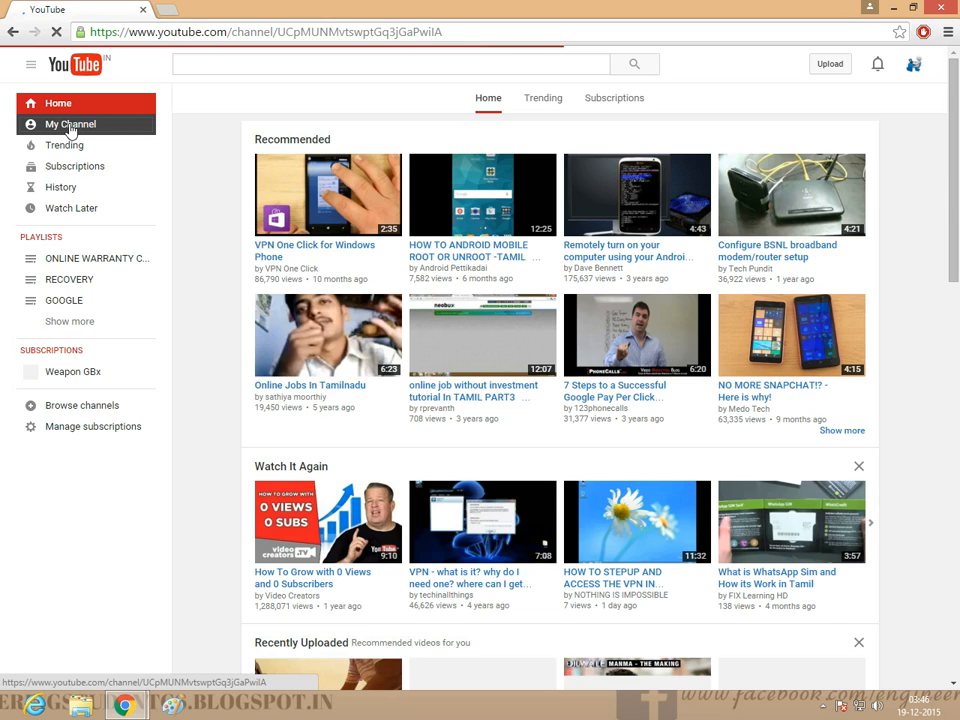
Step: Load the NOTHING IS IMPOSSIBLE channel page and open its gear options menu
left_click(70, 124)
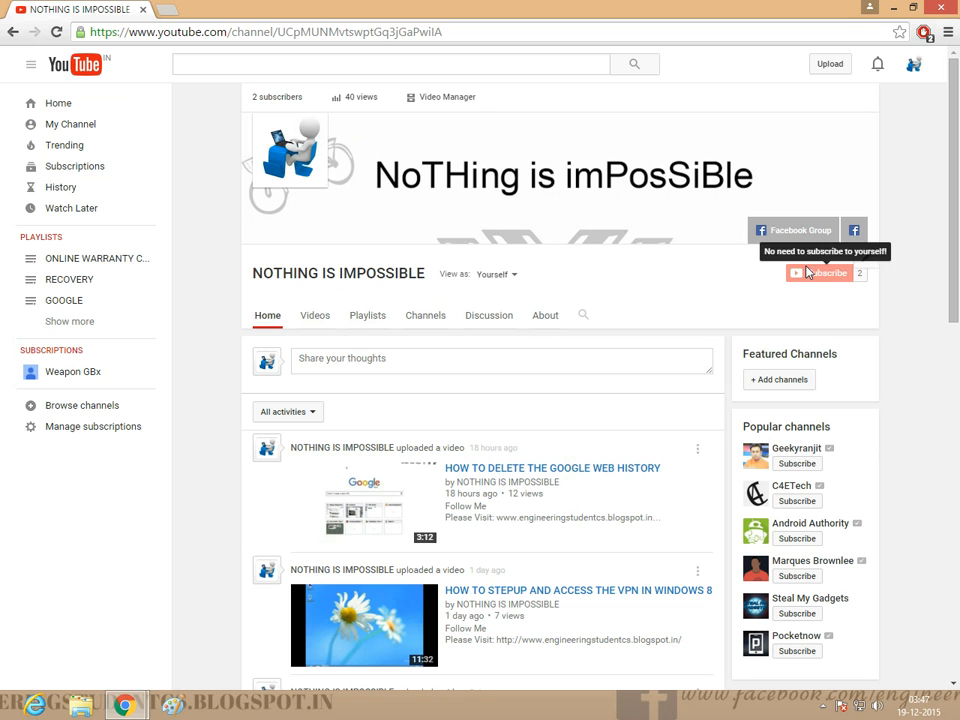
mouse_move(870, 264)
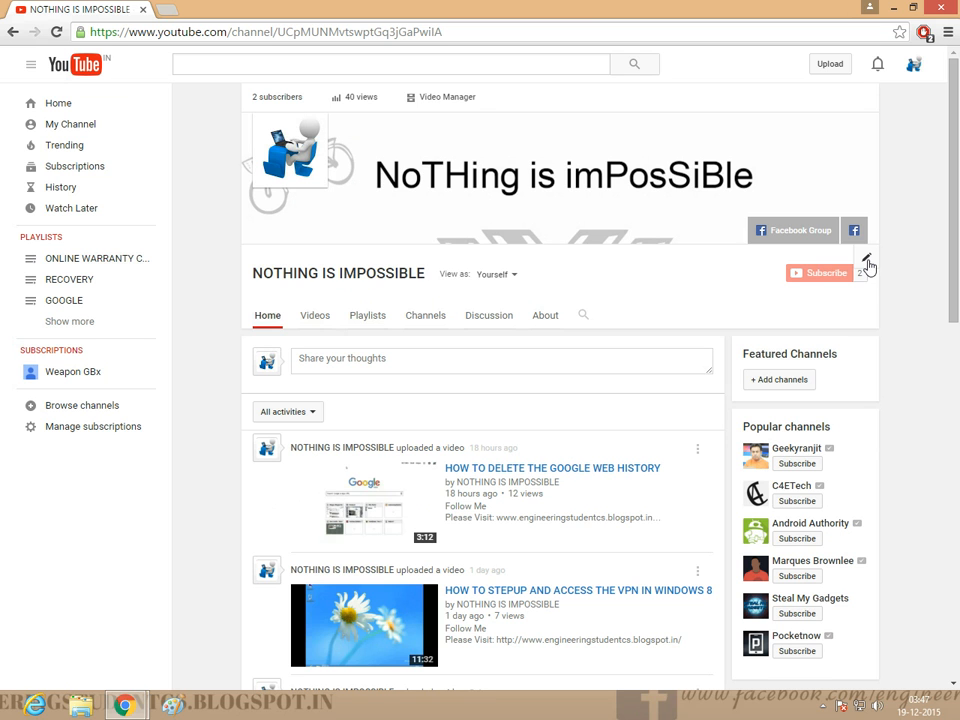
left_click(877, 266)
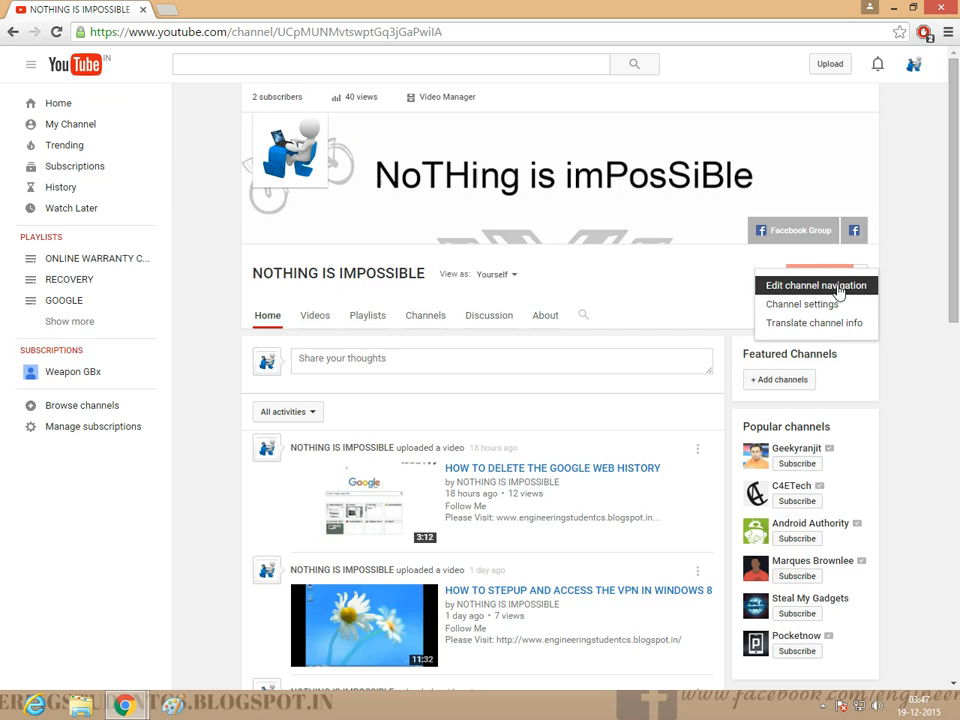
Step: Enable 'Customize the layout of your channel' in channel navigation settings and save
left_click(819, 284)
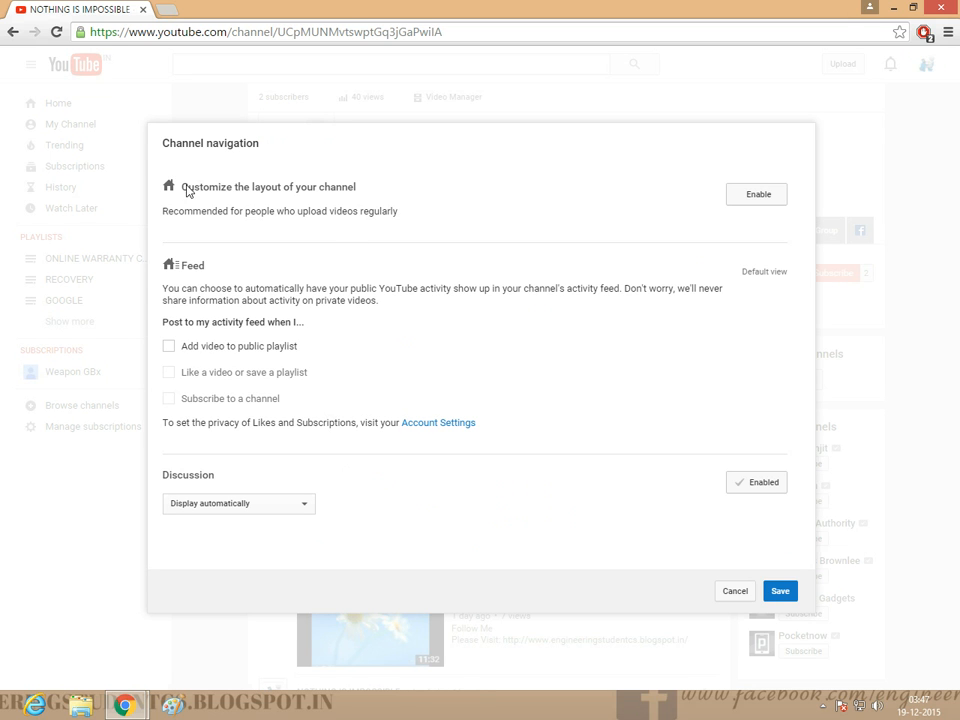
mouse_move(454, 206)
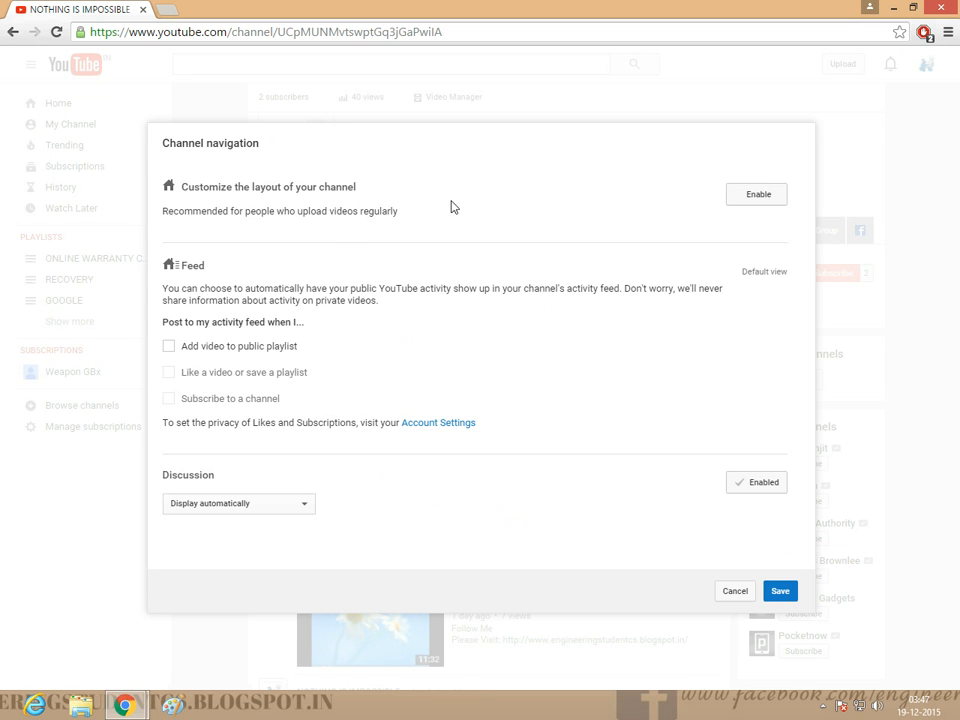
left_click(756, 194)
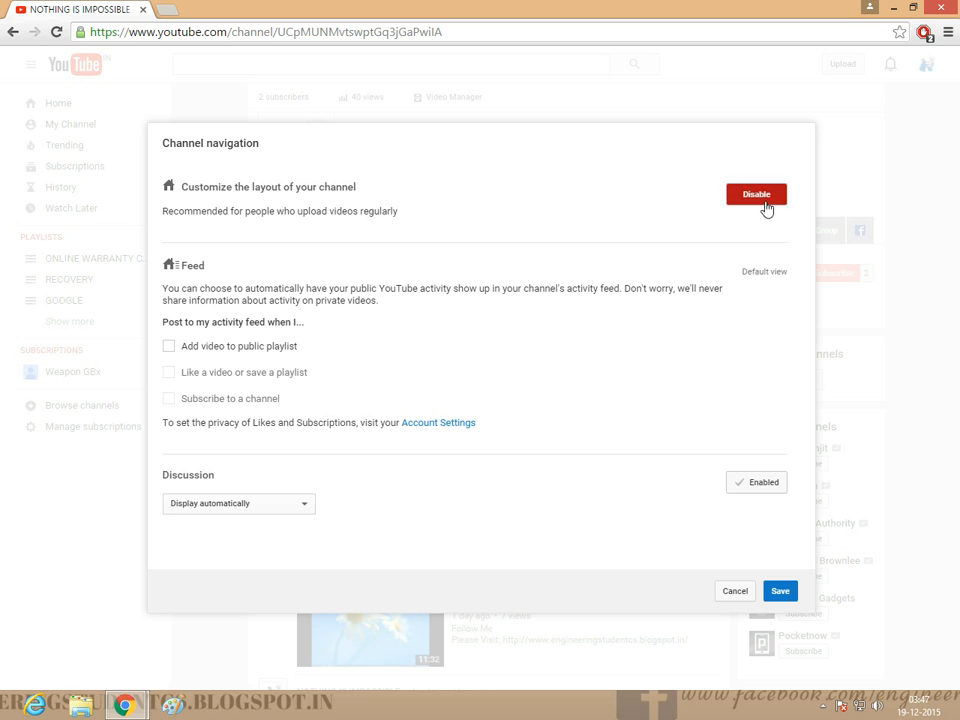
left_click(755, 194)
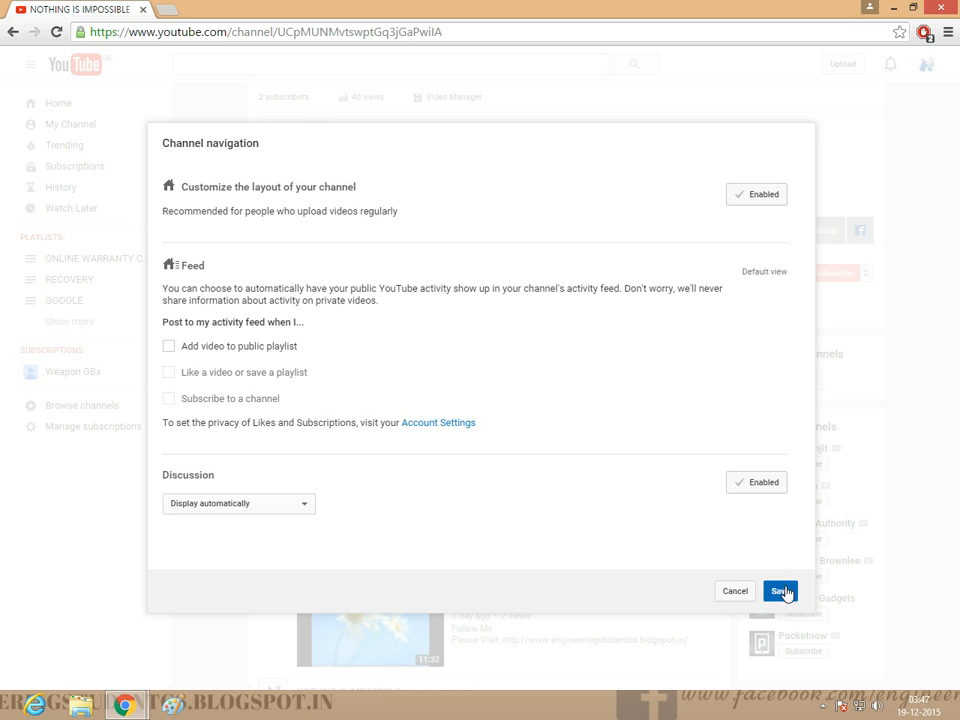
left_click(804, 591)
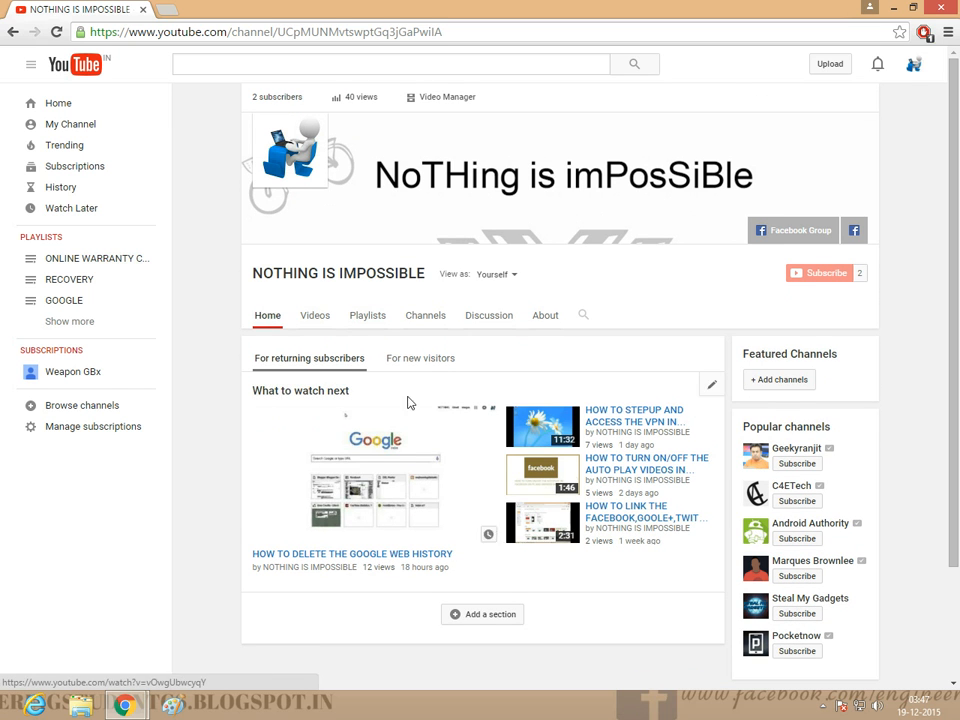
Step: Switch the channel home to the For new visitors tab
left_click(419, 358)
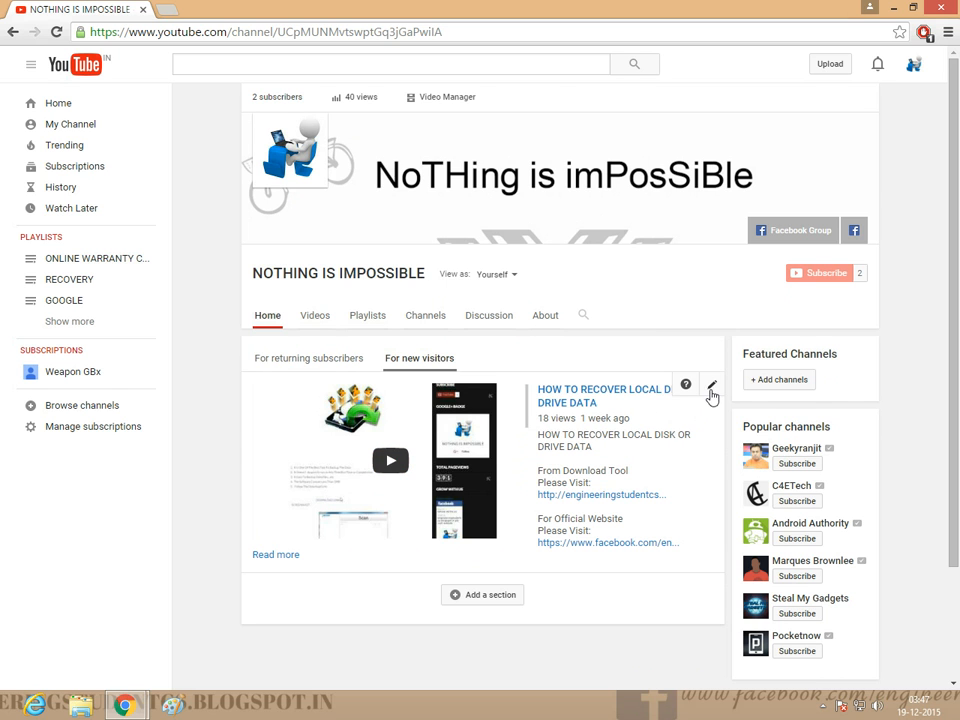
mouse_move(707, 435)
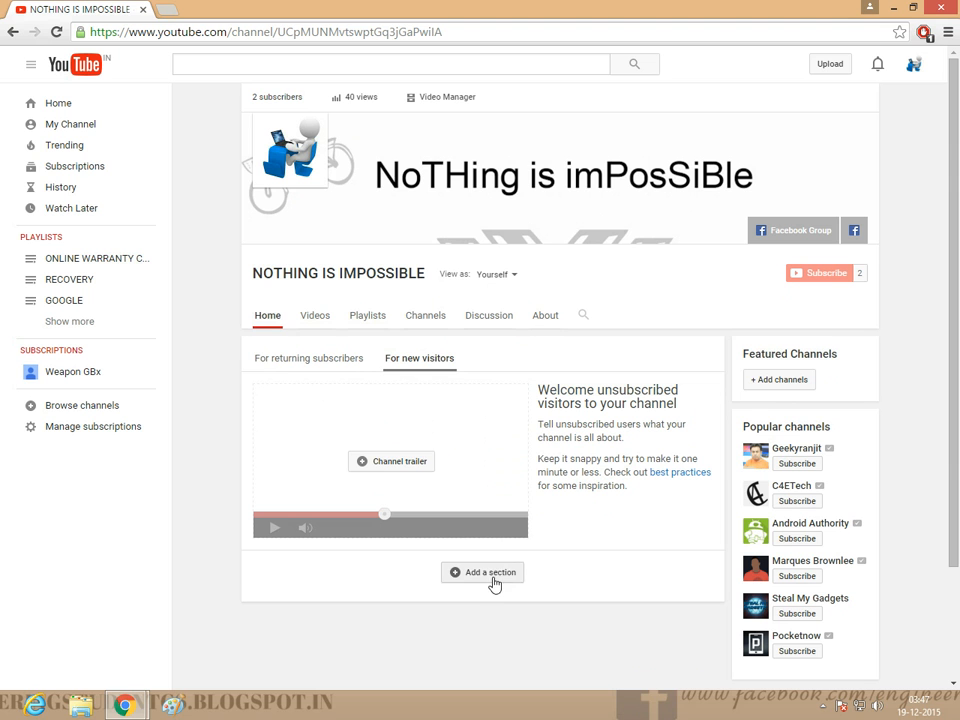
mouse_move(419, 462)
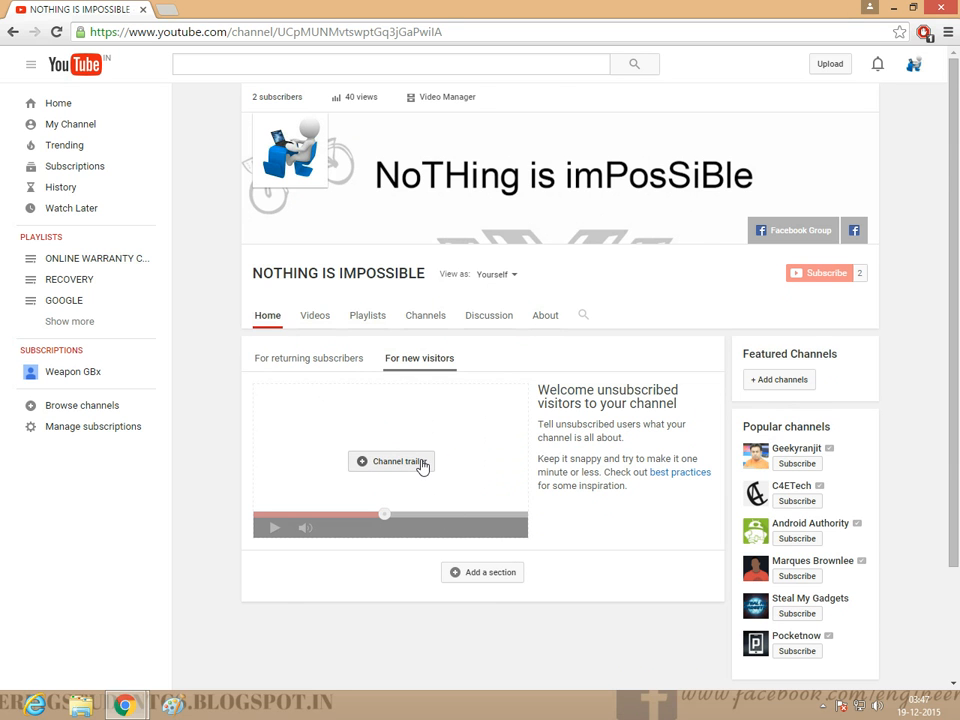
Step: Make 'HOW TO RECOVER LOCAL DISK OR DRIVE DATA' the new-visitor channel trailer
left_click(390, 461)
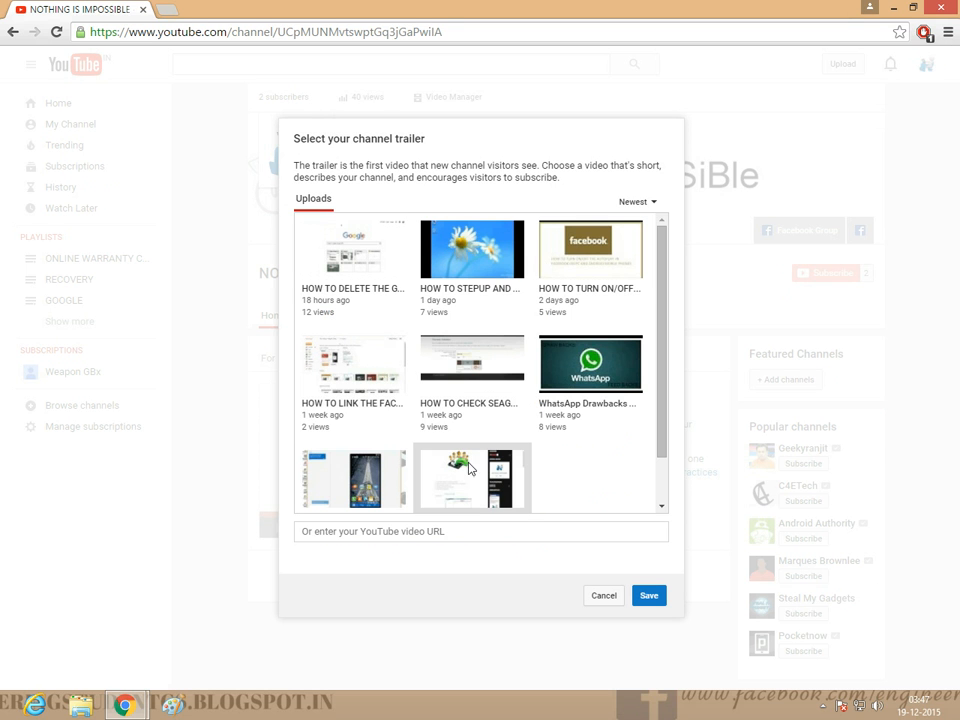
scroll("down", 3)
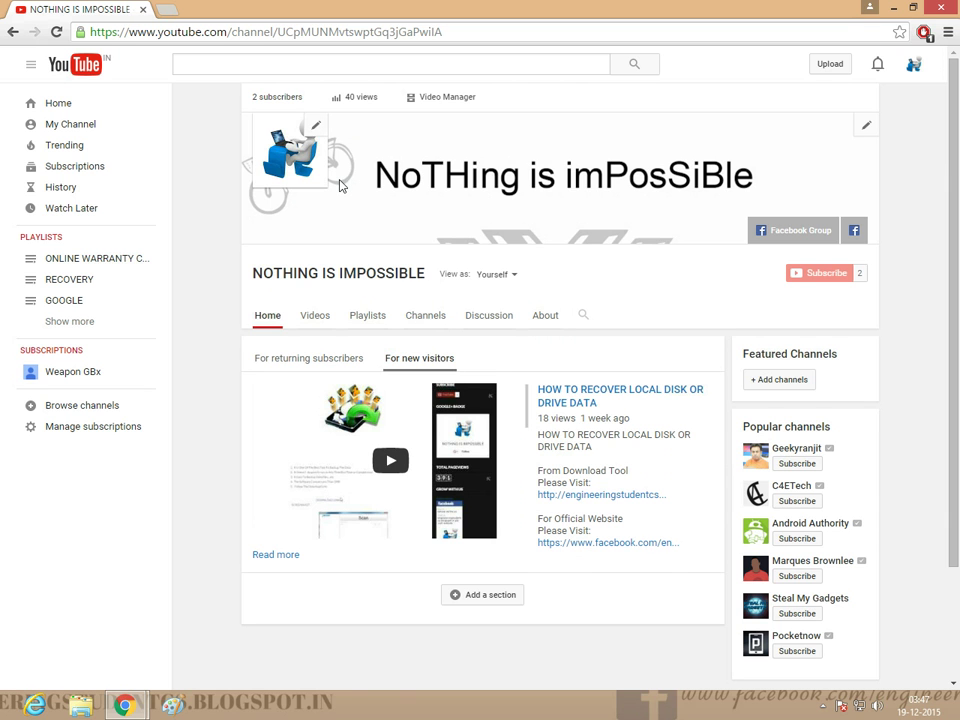
scroll("down", 3)
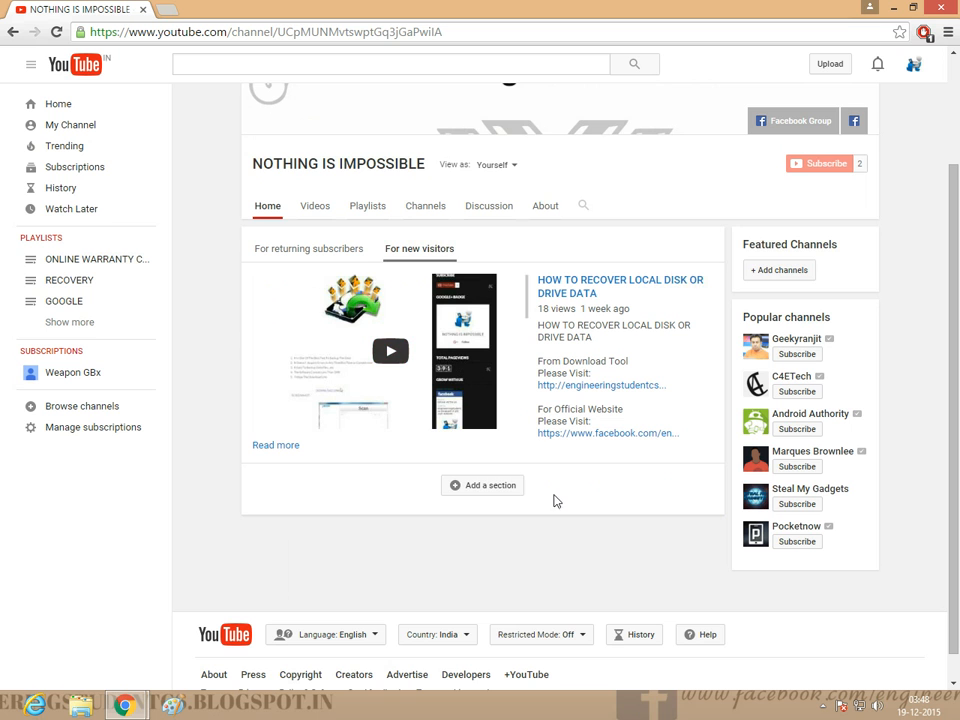
Step: Add a horizontal-row section with Uploads as its content, pausing the trailer preview
left_click(482, 485)
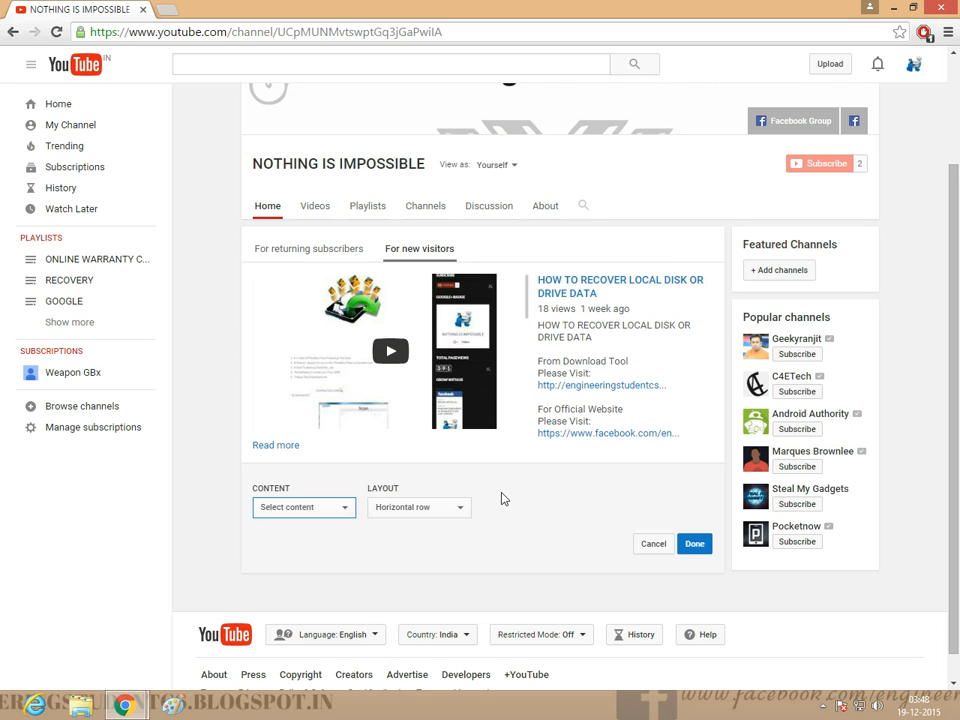
left_click(303, 507)
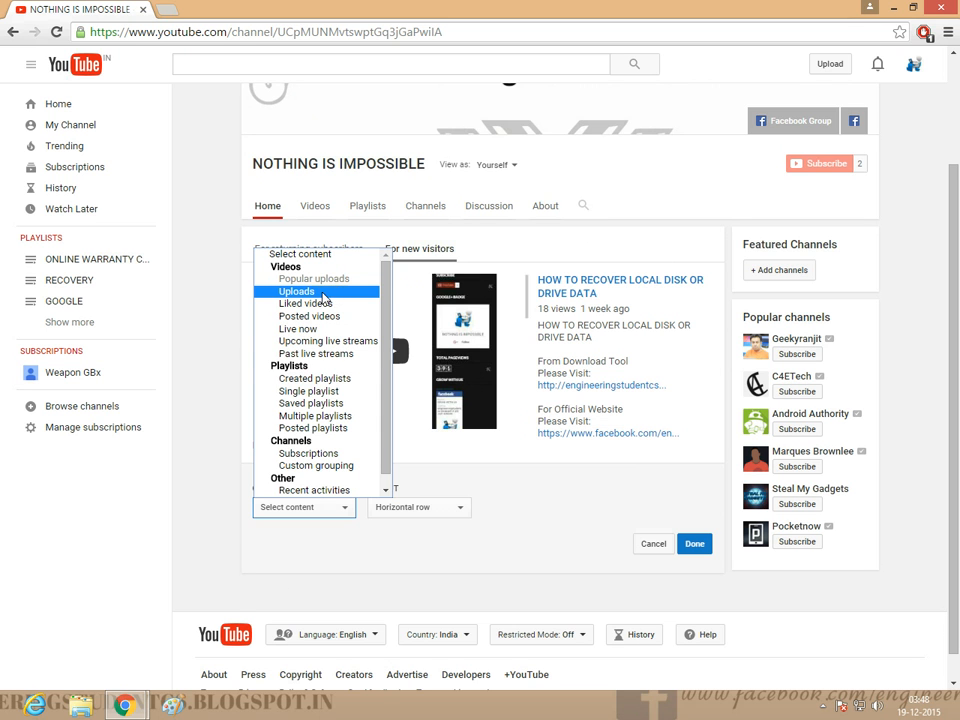
left_click(296, 291)
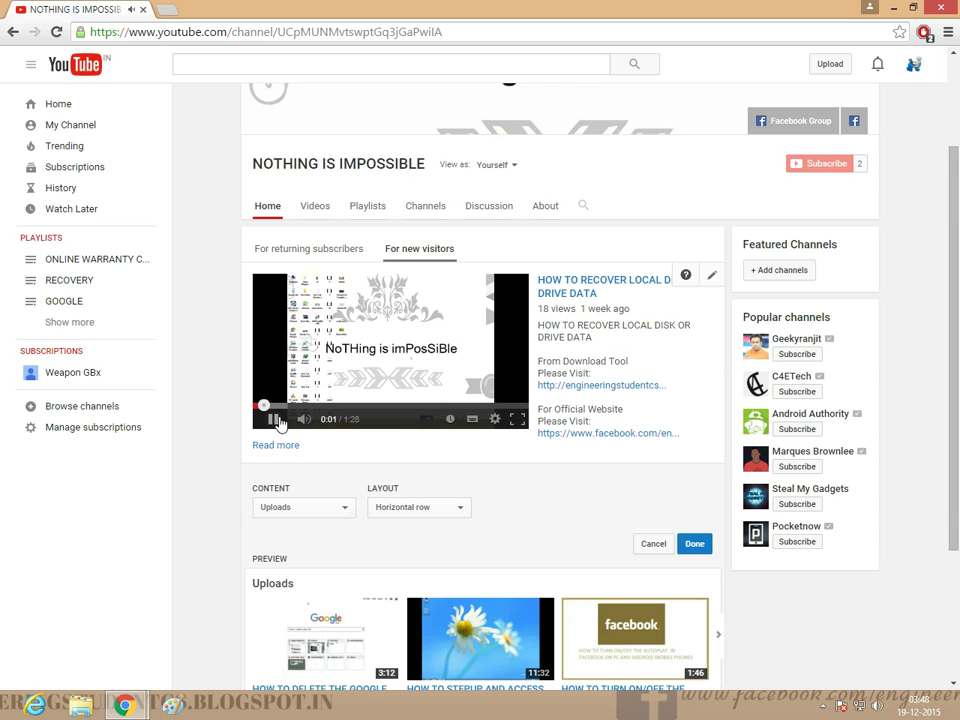
left_click(266, 419)
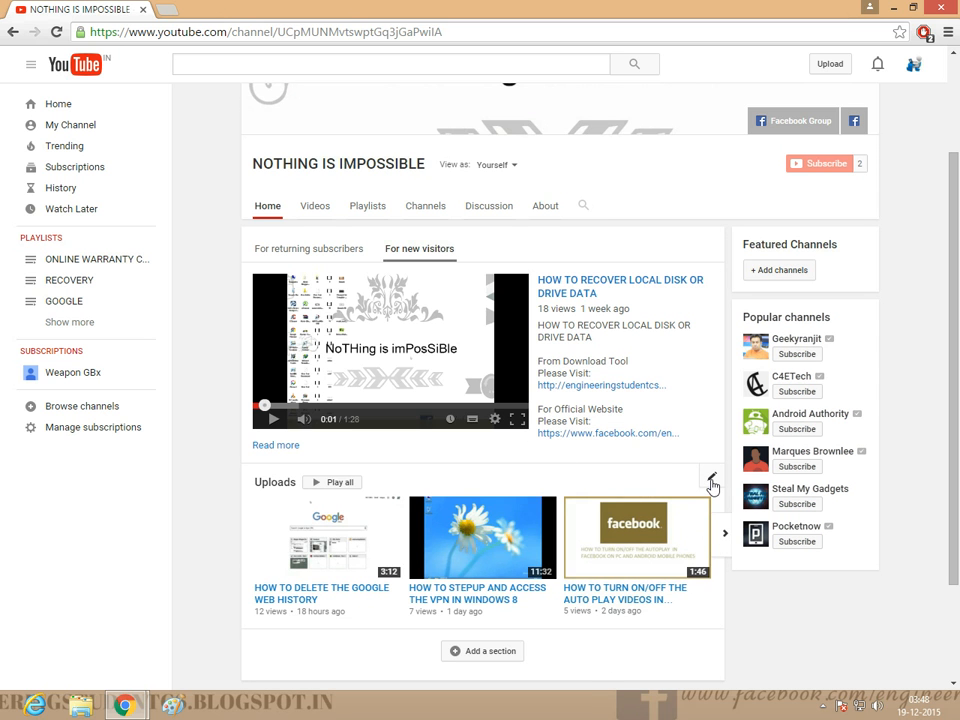
Step: Delete the Uploads section via its pencil edit icon
left_click(710, 474)
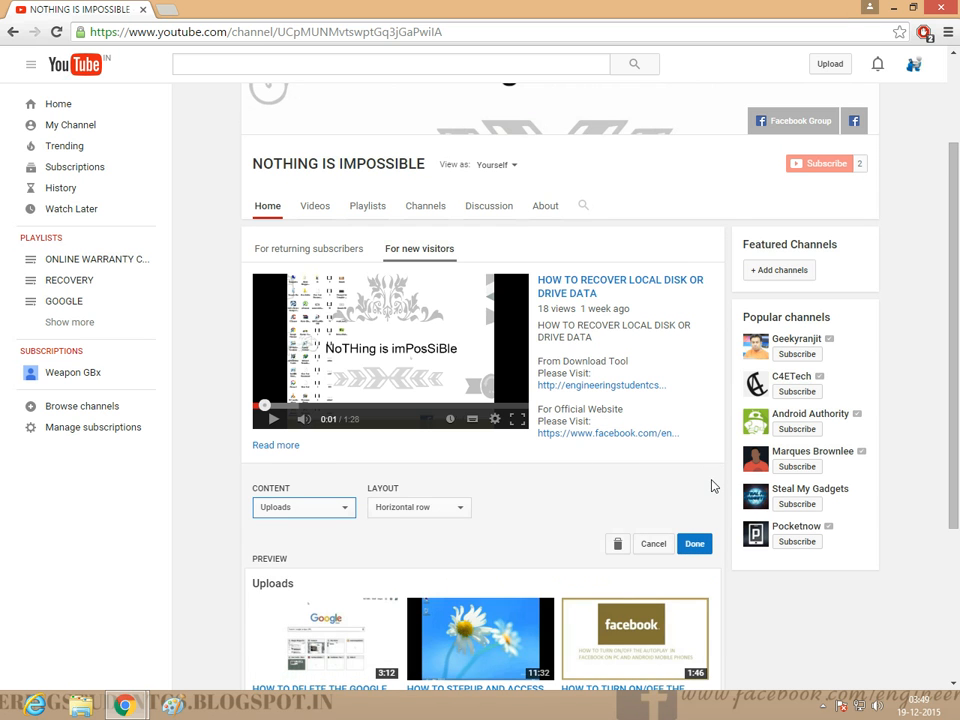
left_click(694, 543)
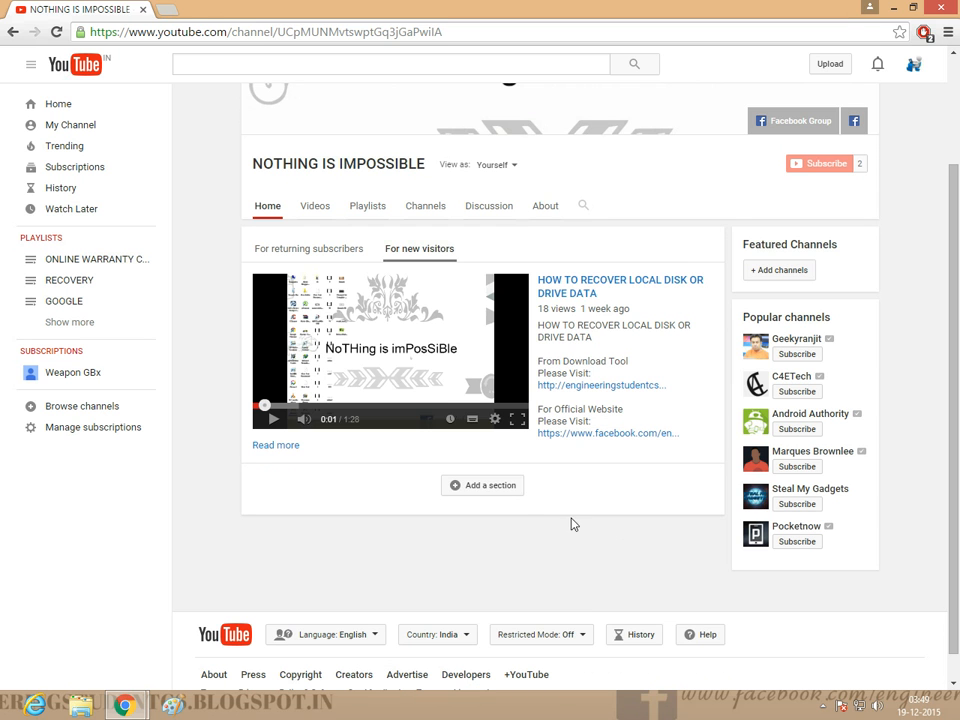